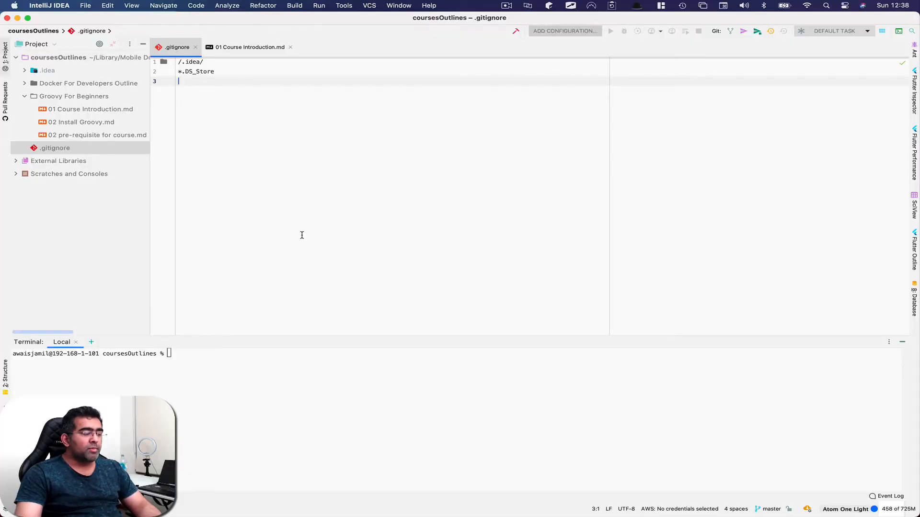
pyautogui.moveTo(408, 199)
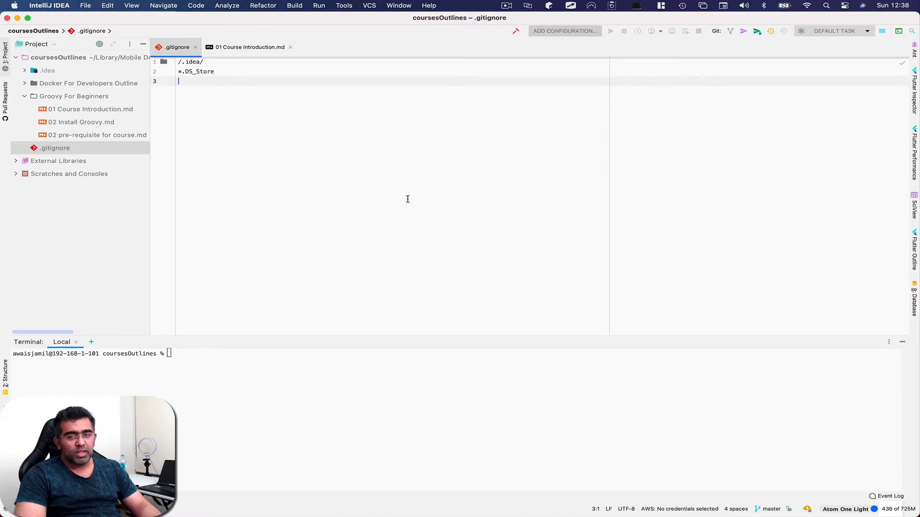
# - View this Mac's system information from the Apple menu, then close it
pyautogui.click(14, 5)
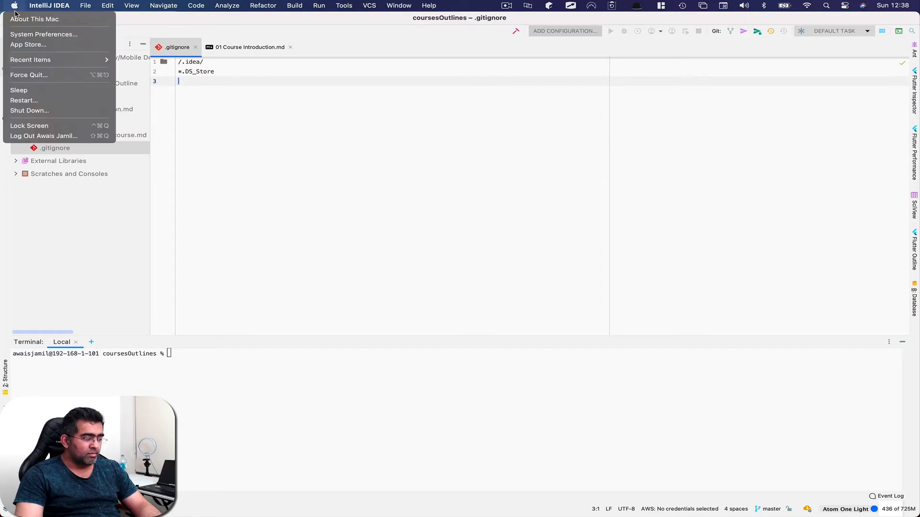
pyautogui.click(34, 19)
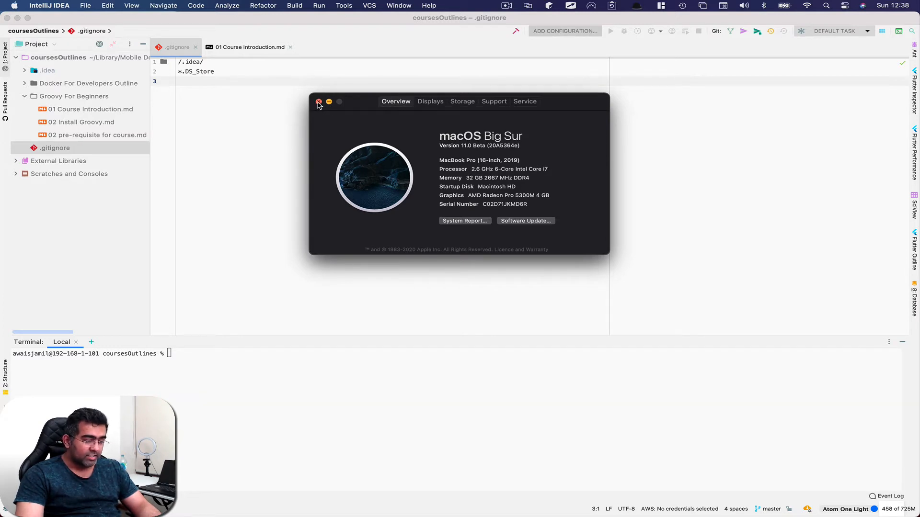
pyautogui.click(319, 102)
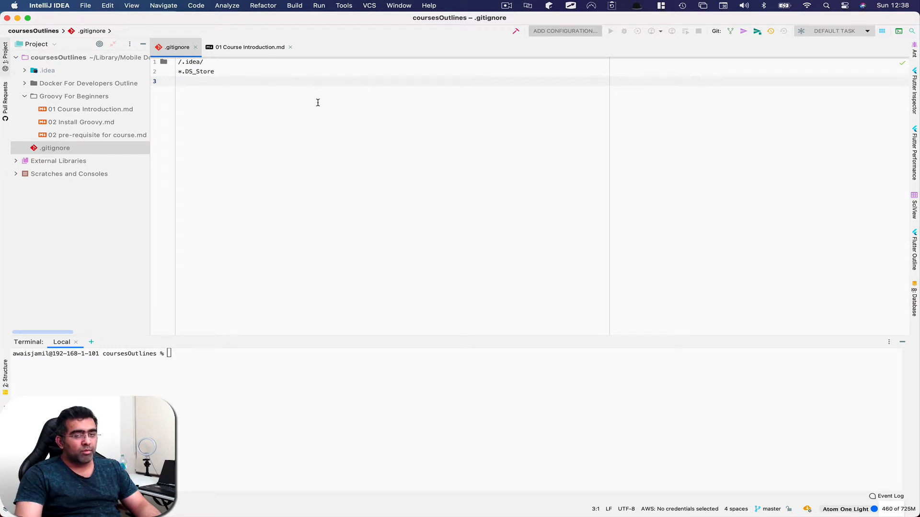
pyautogui.moveTo(474, 94)
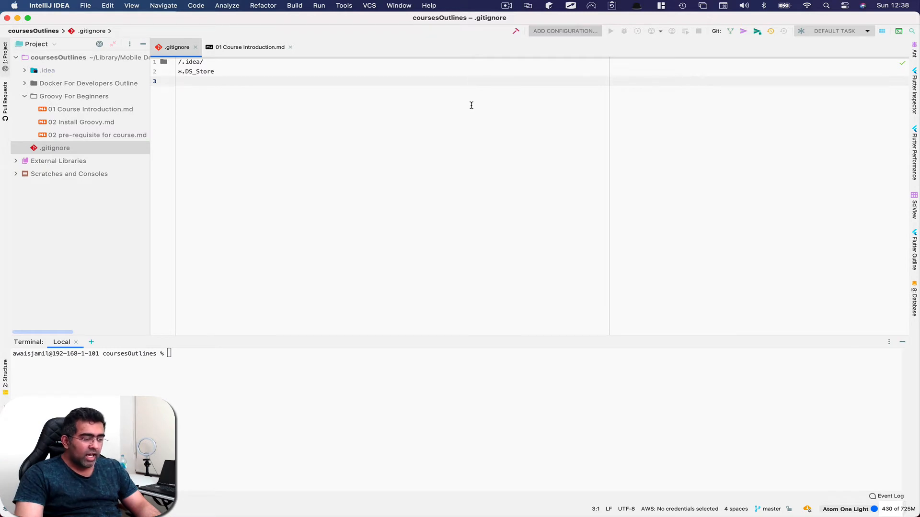
pyautogui.moveTo(548, 119)
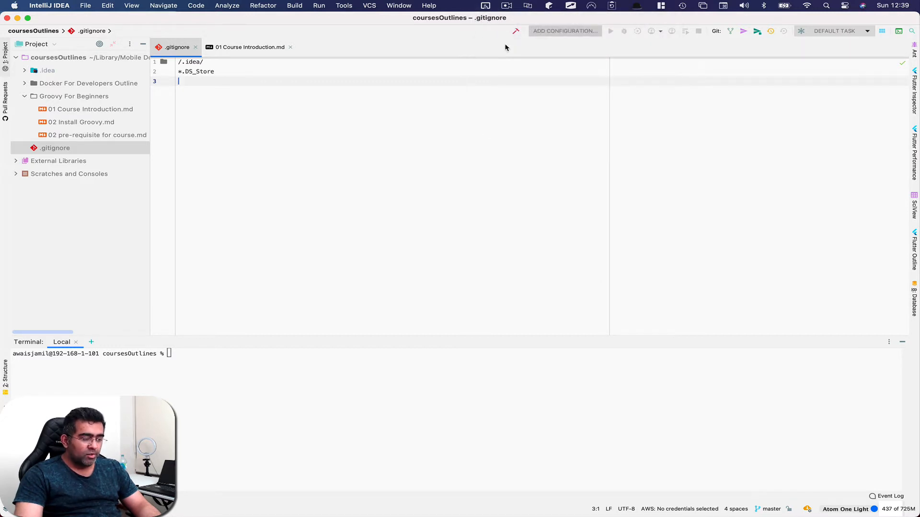
pyautogui.moveTo(452, 119)
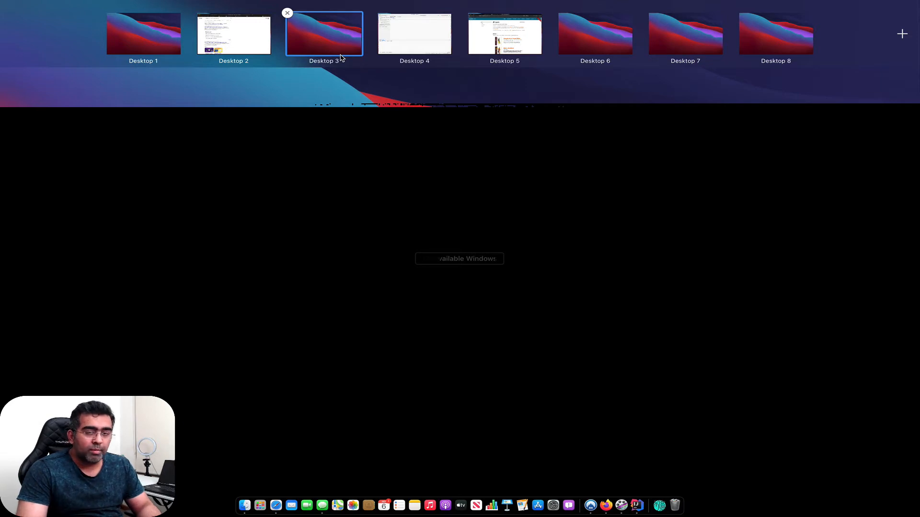
pyautogui.moveTo(343, 76)
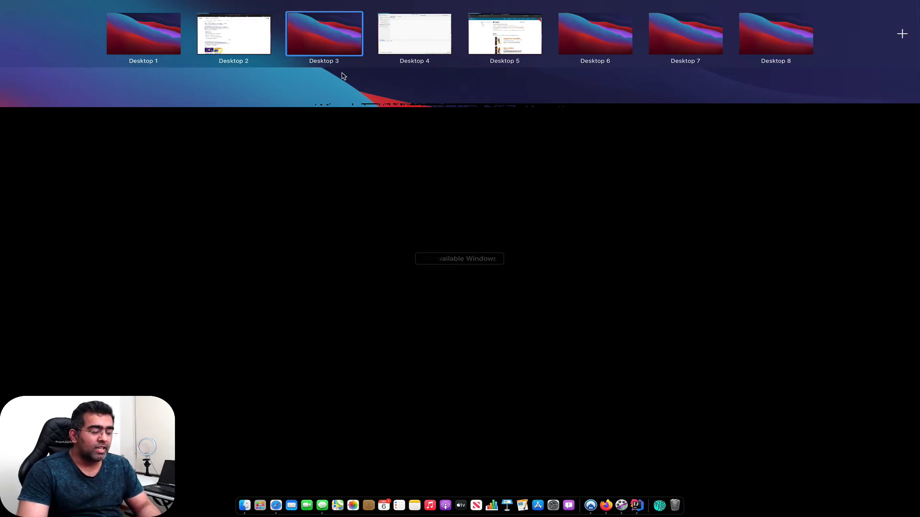
# - Switch the master preset to Default, return to IntelliJ, and launch Visual Studio Code
pyautogui.click(324, 33)
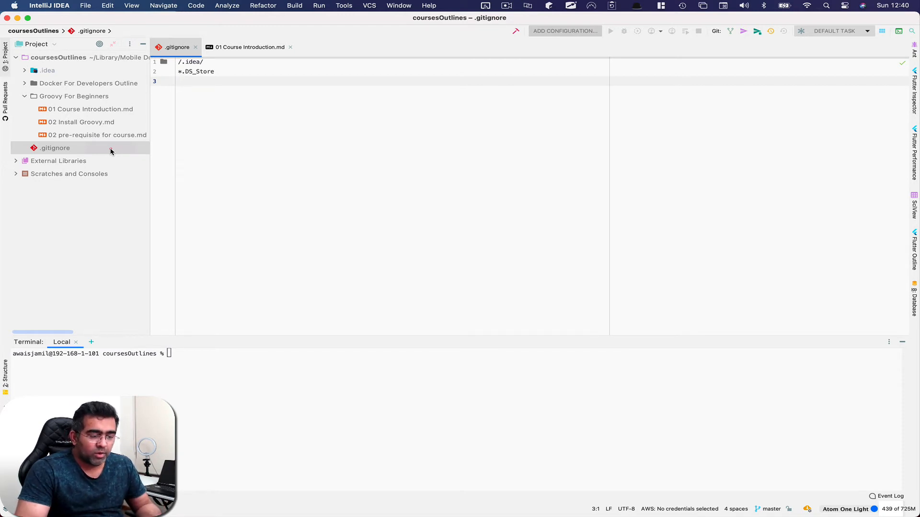
pyautogui.click(182, 81)
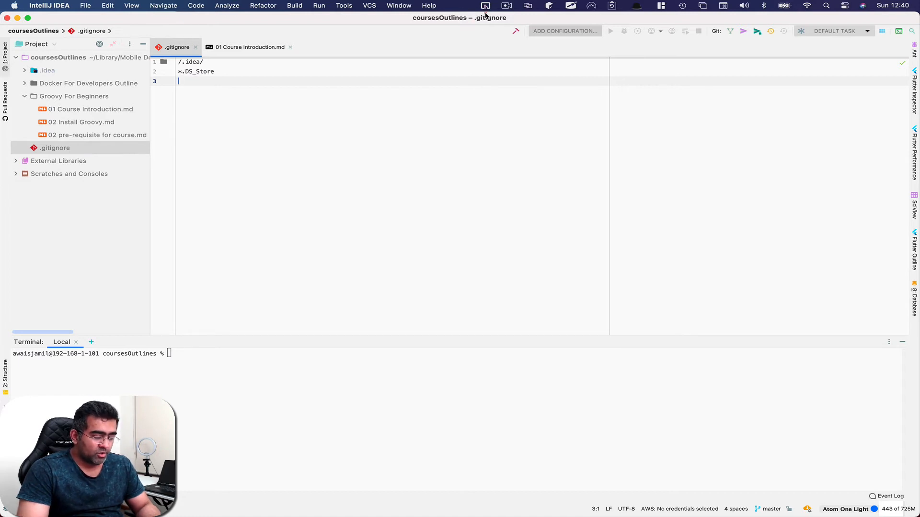
pyautogui.moveTo(490, 55)
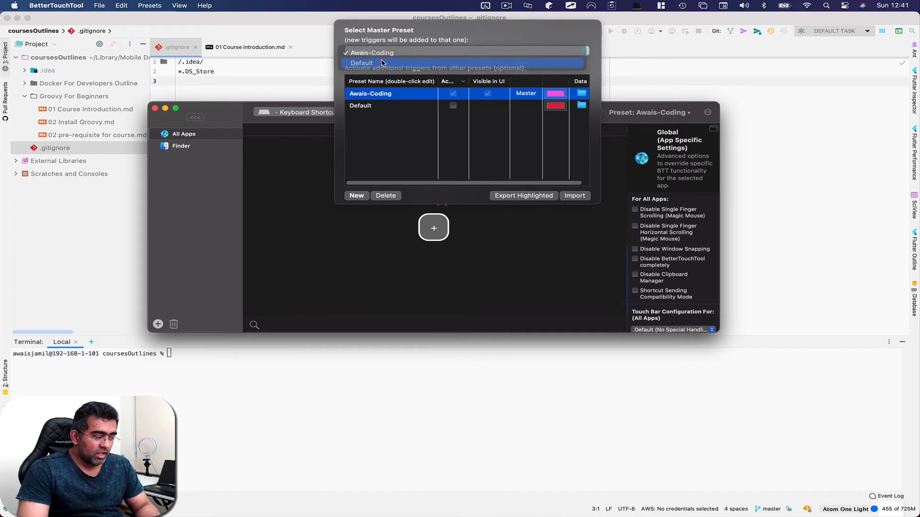
pyautogui.click(362, 63)
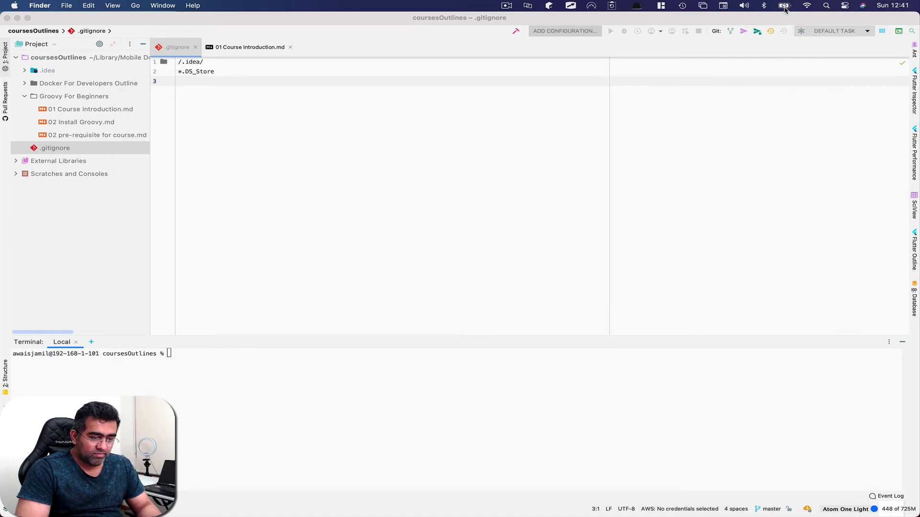
pyautogui.click(784, 5)
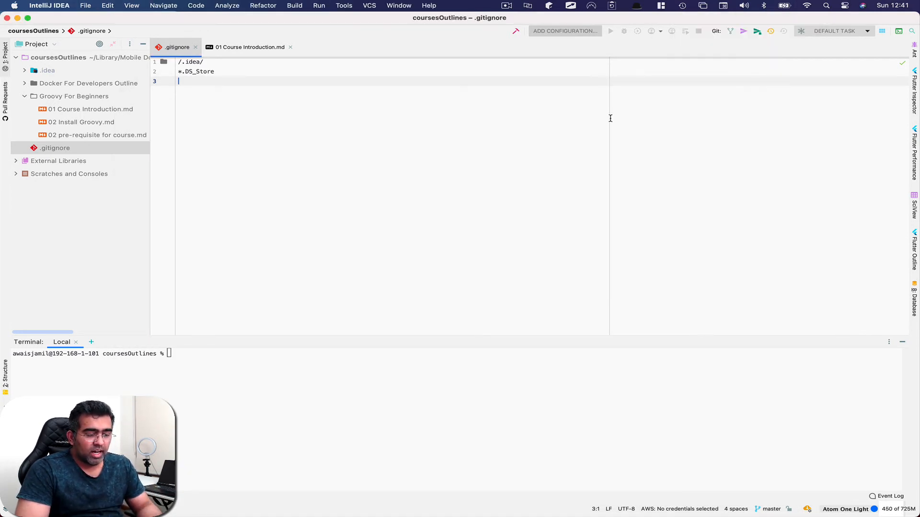
pyautogui.moveTo(676, 16)
pyautogui.write('vi')
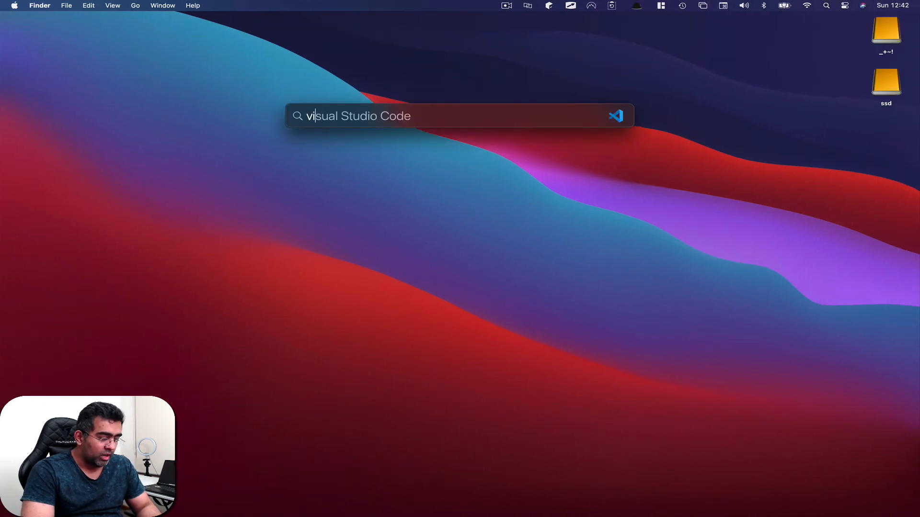
pyautogui.press('enter')
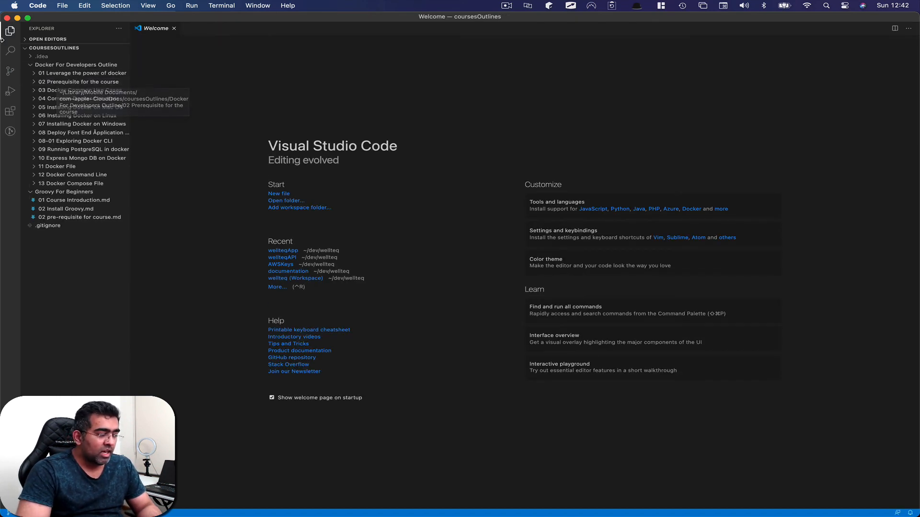
pyautogui.click(10, 112)
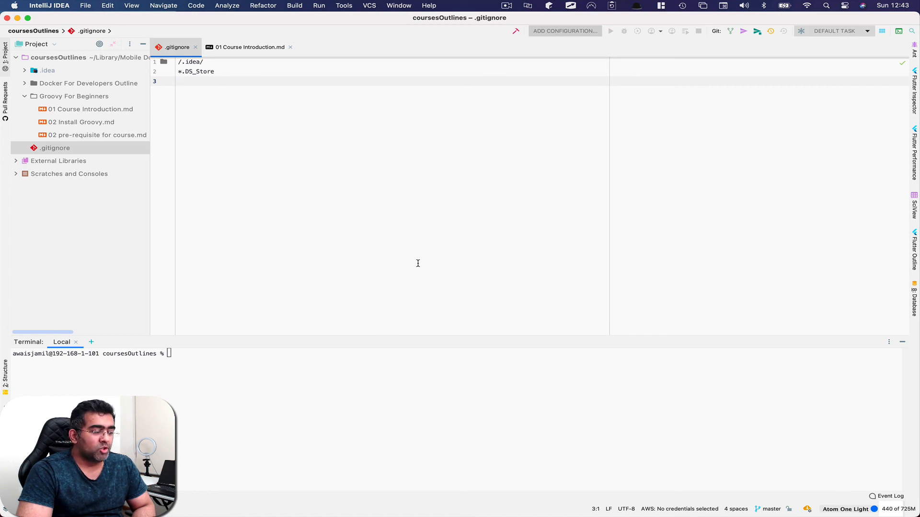
# - Put the cursor back in the coursesOutlines project's .gitignore editor
pyautogui.click(179, 81)
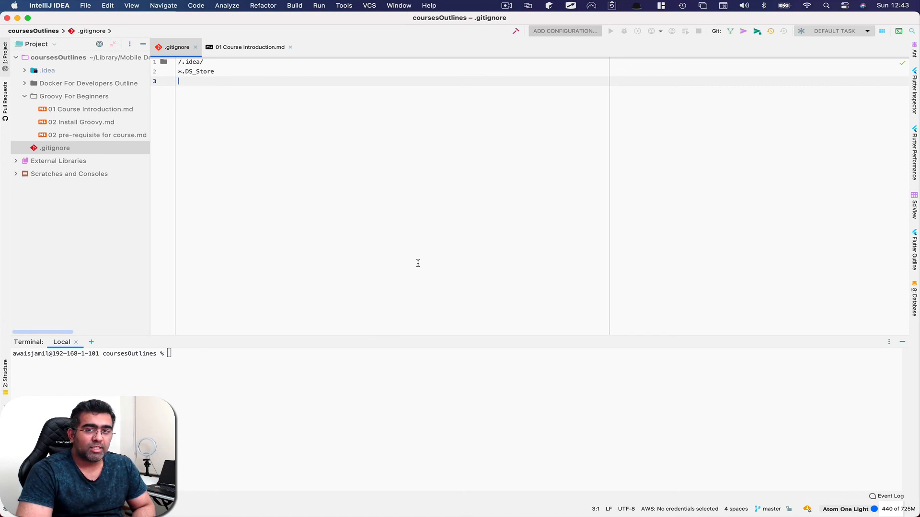